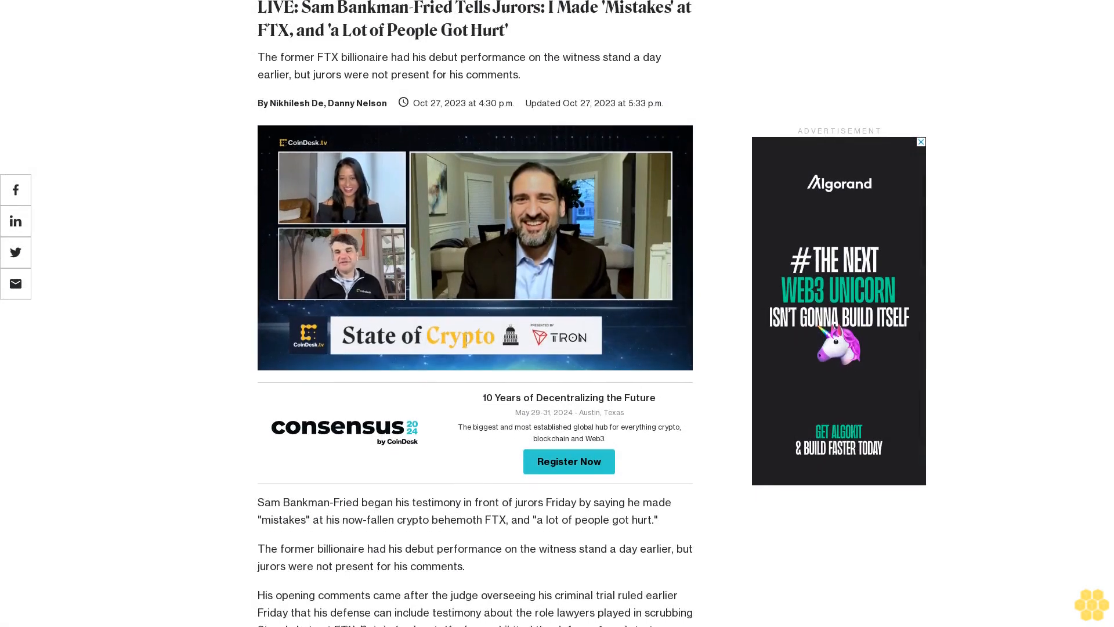
scroll("down", 3)
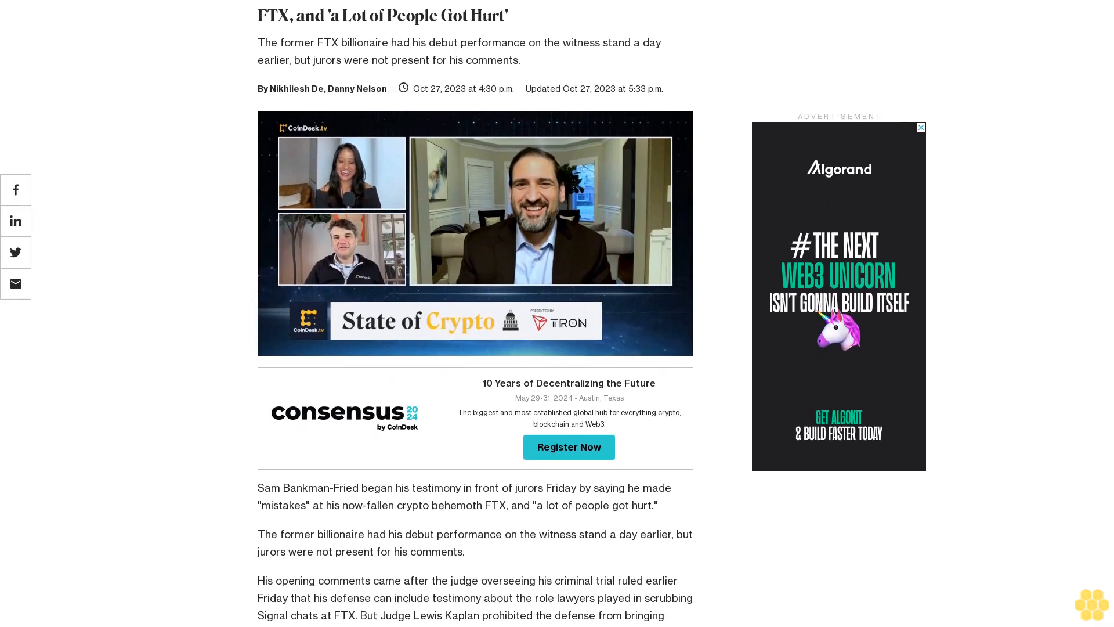
scroll("down", 3)
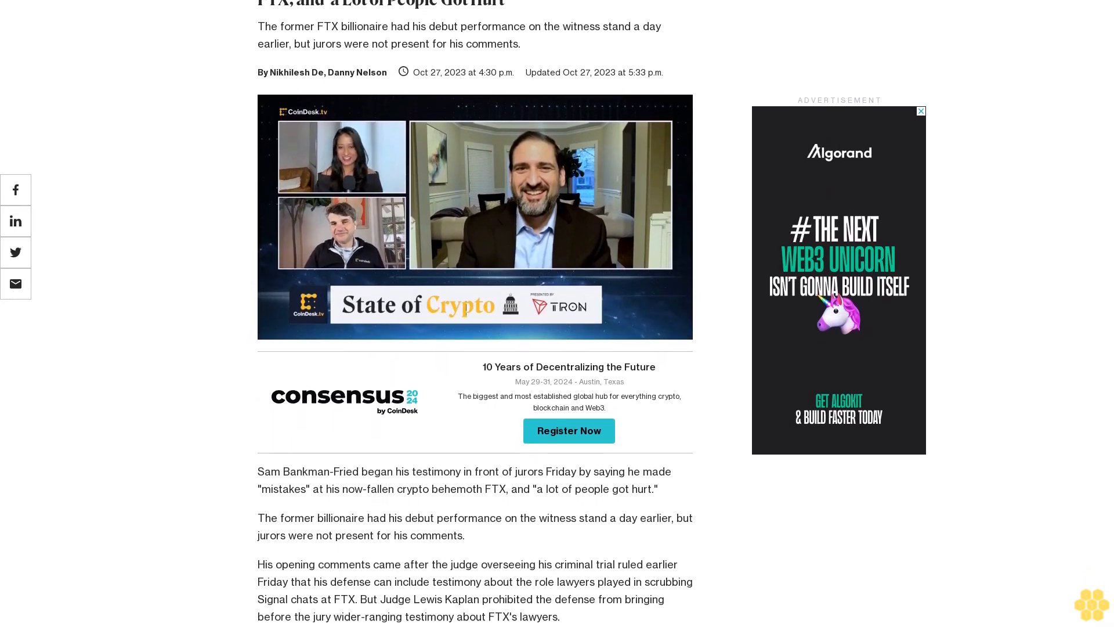
scroll("down", 3)
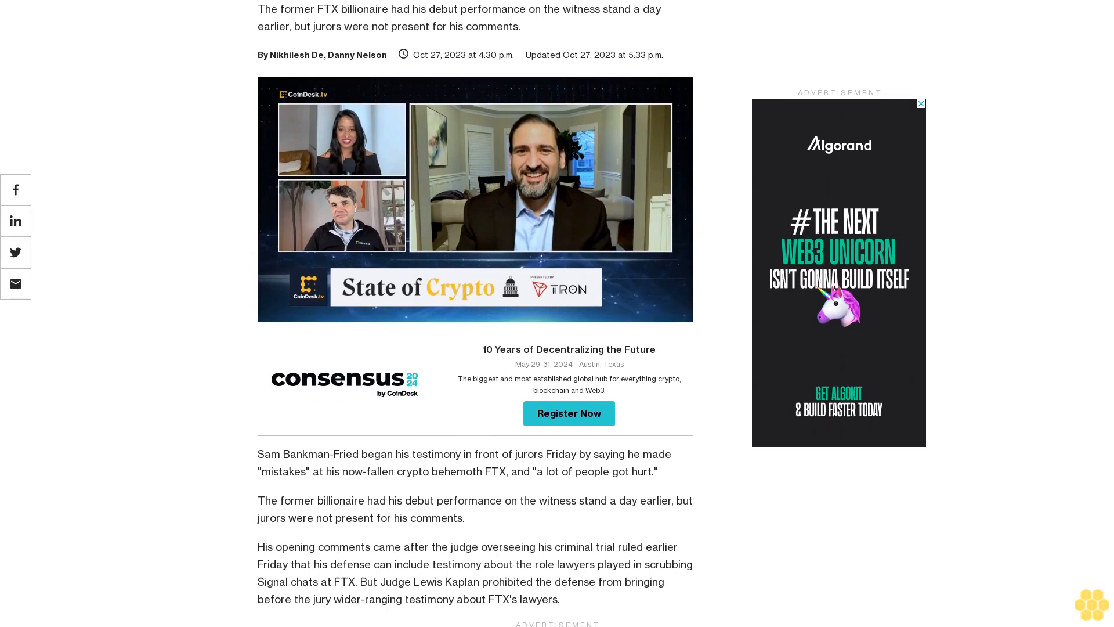
scroll("down", 3)
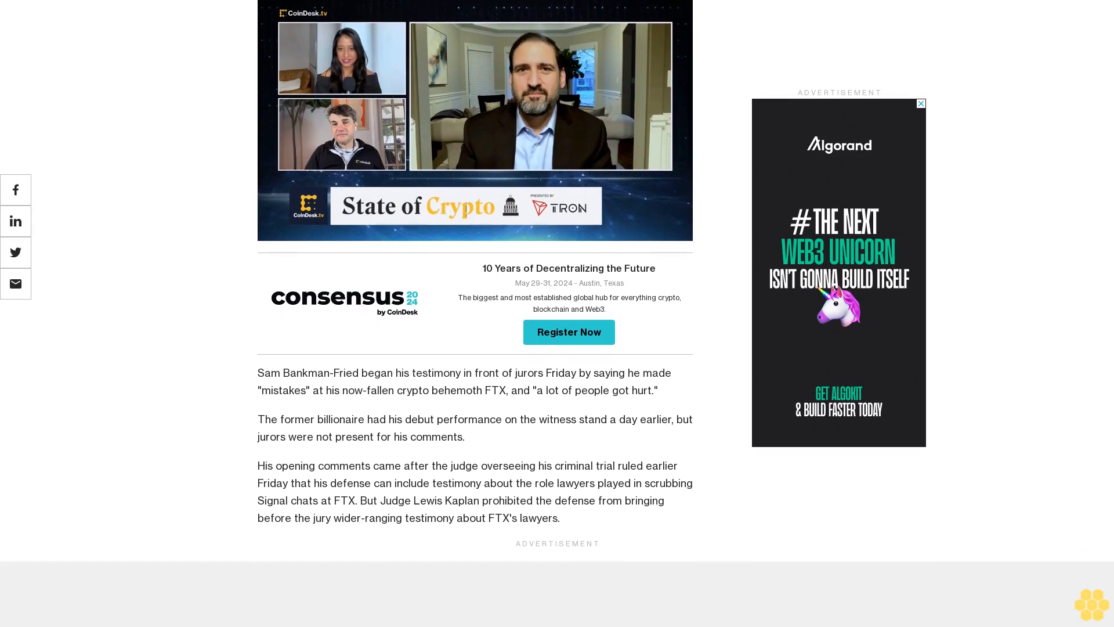
scroll("down", 3)
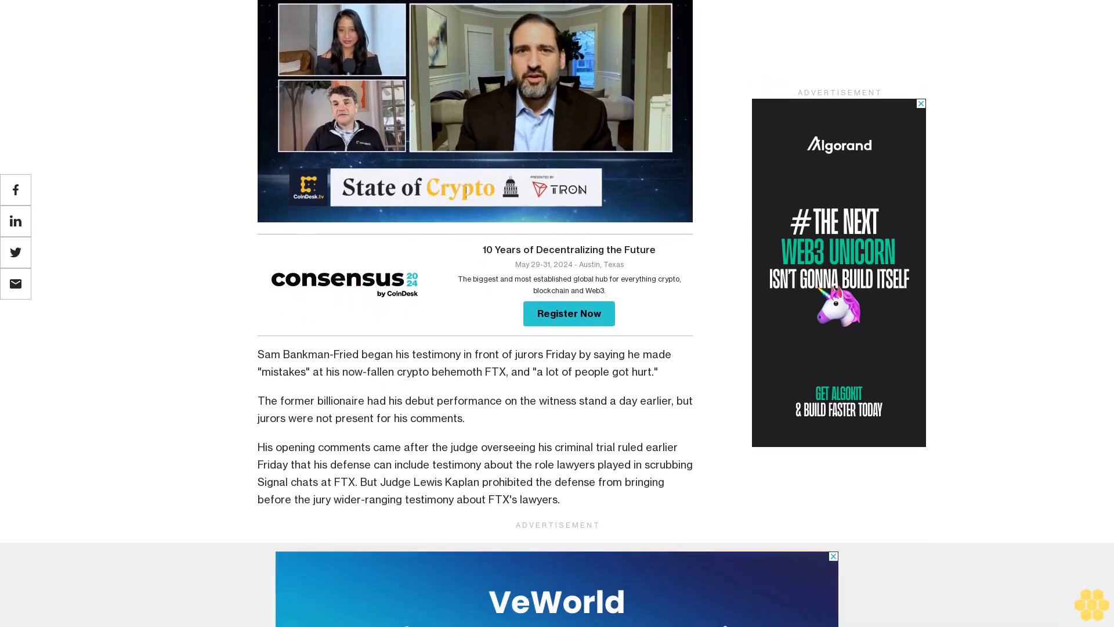
scroll("down", 3)
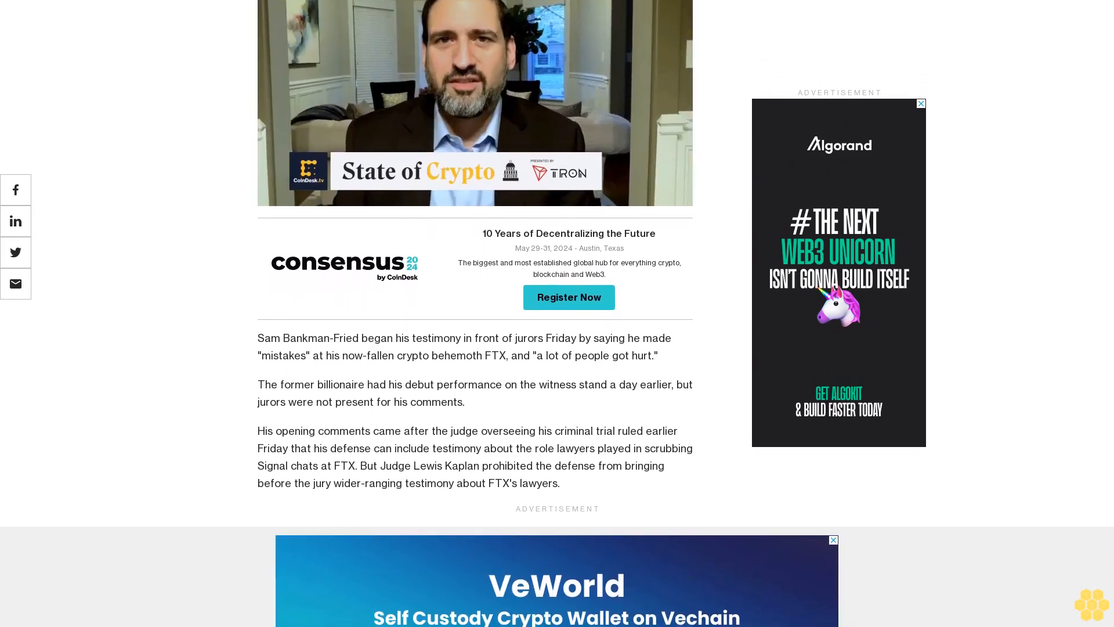
scroll("down", 3)
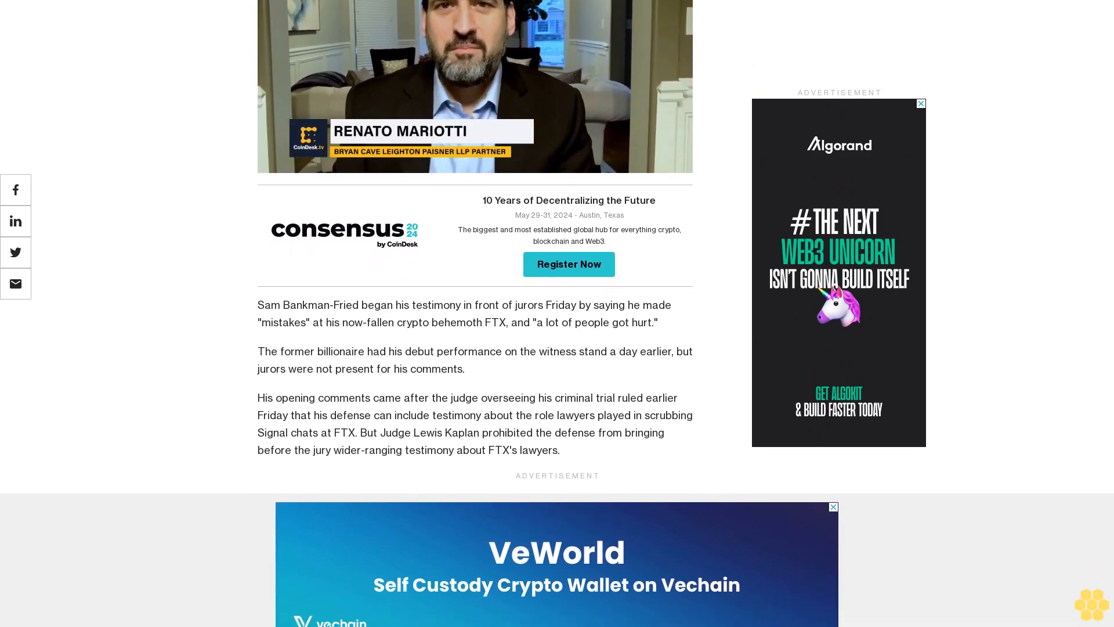
scroll("down", 3)
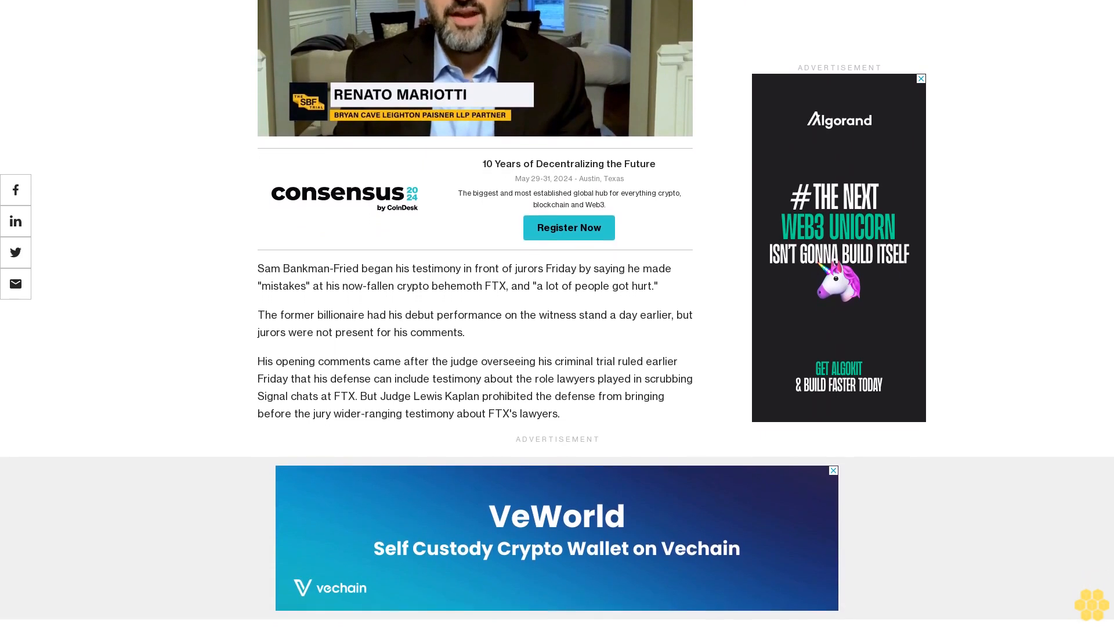
scroll("down", 3)
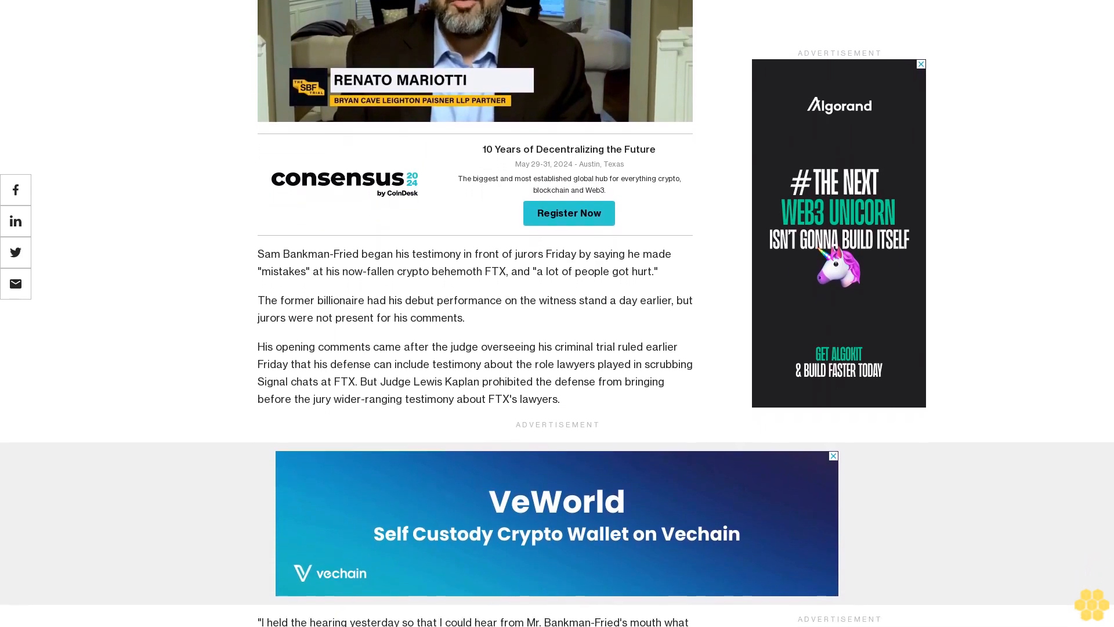
scroll("down", 3)
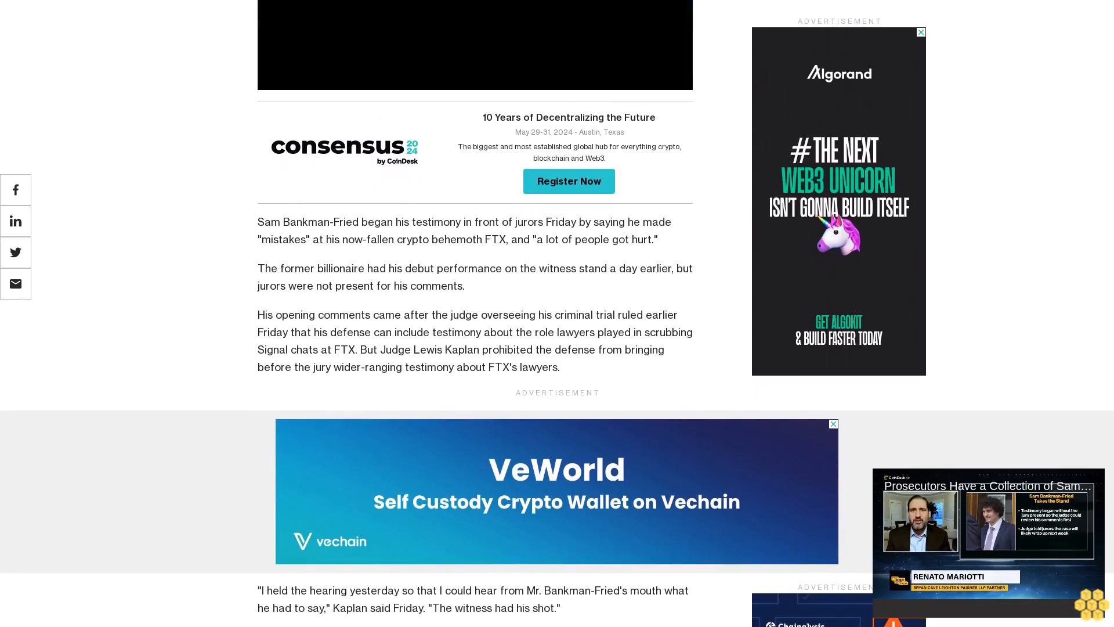
scroll("down", 3)
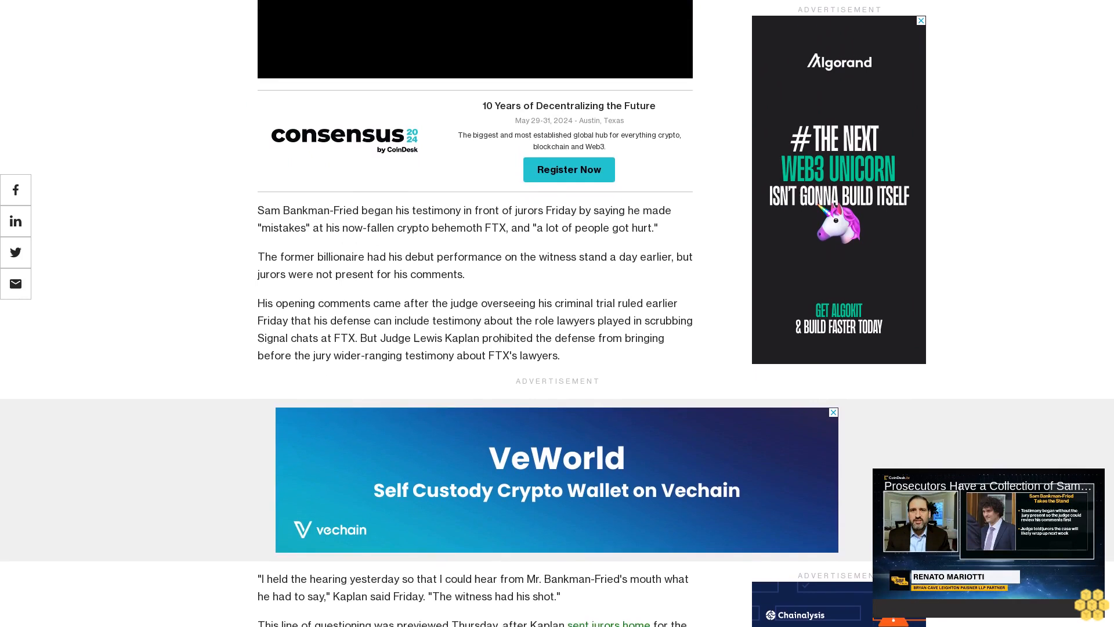
scroll("down", 3)
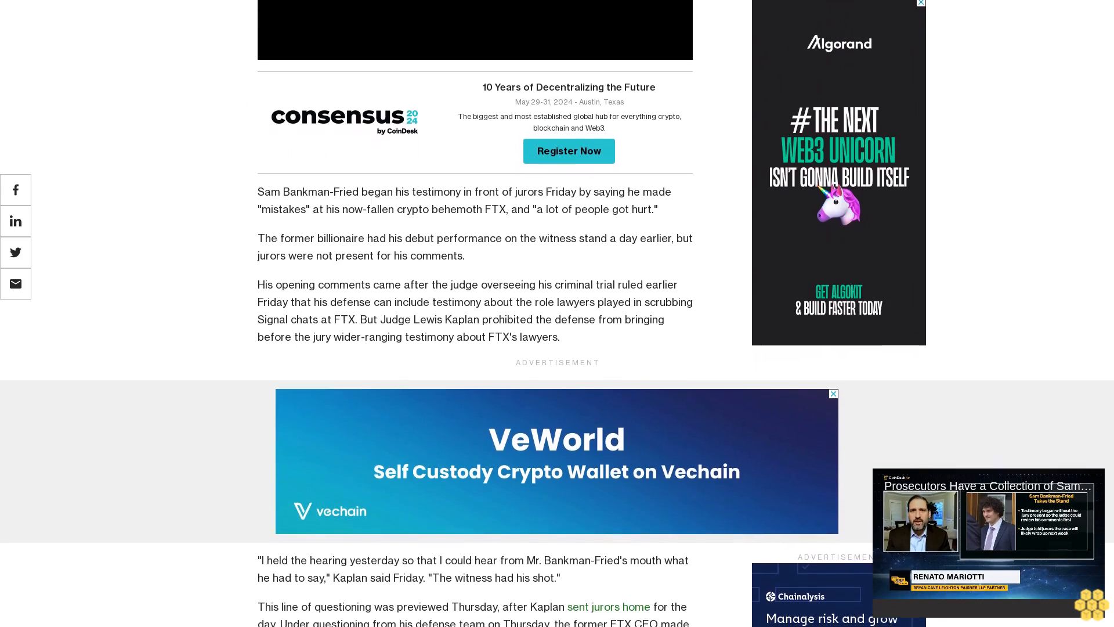
scroll("down", 3)
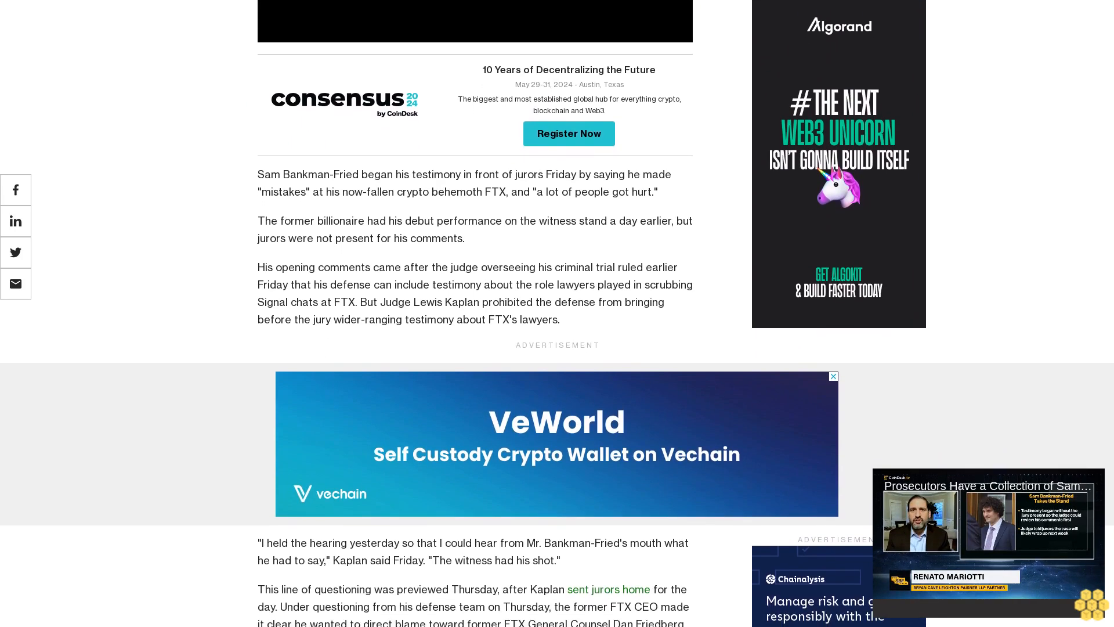
scroll("down", 3)
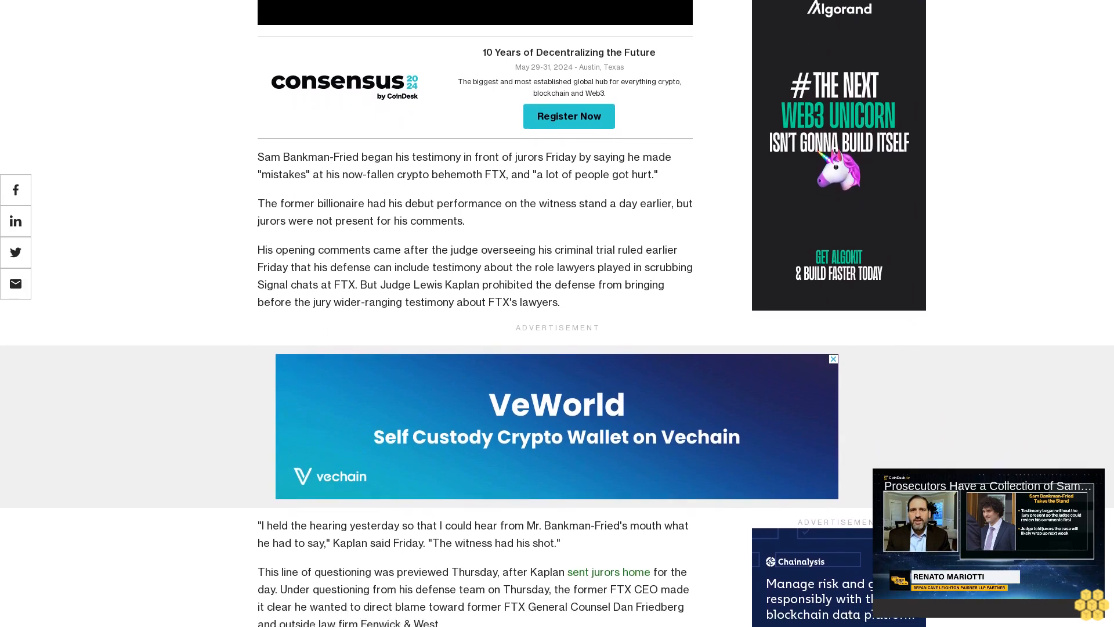
scroll("down", 3)
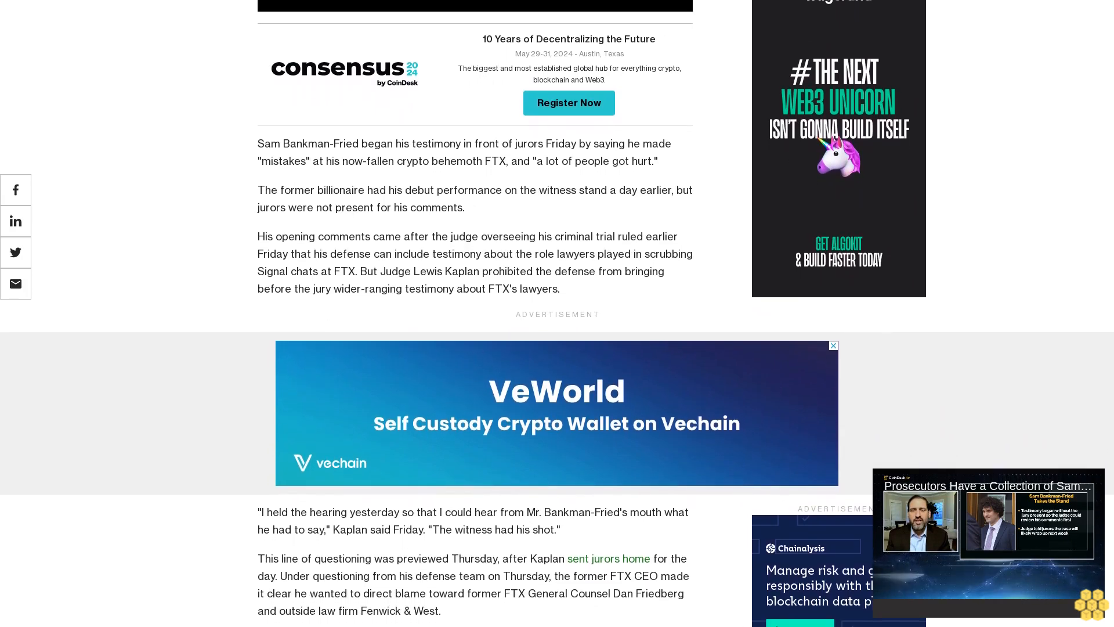
scroll("down", 3)
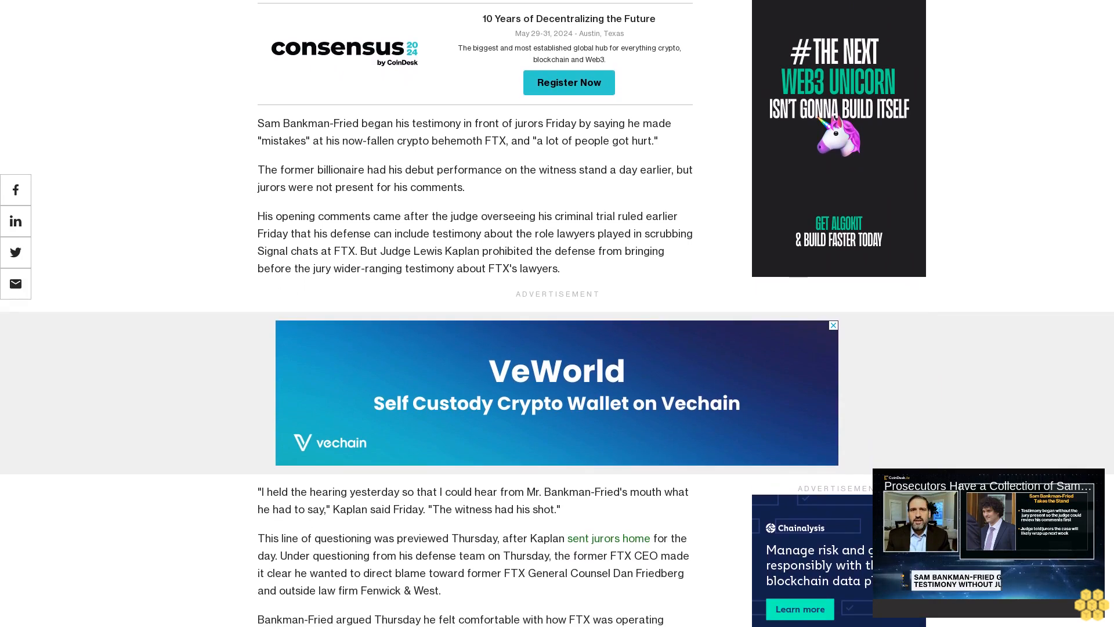
scroll("down", 3)
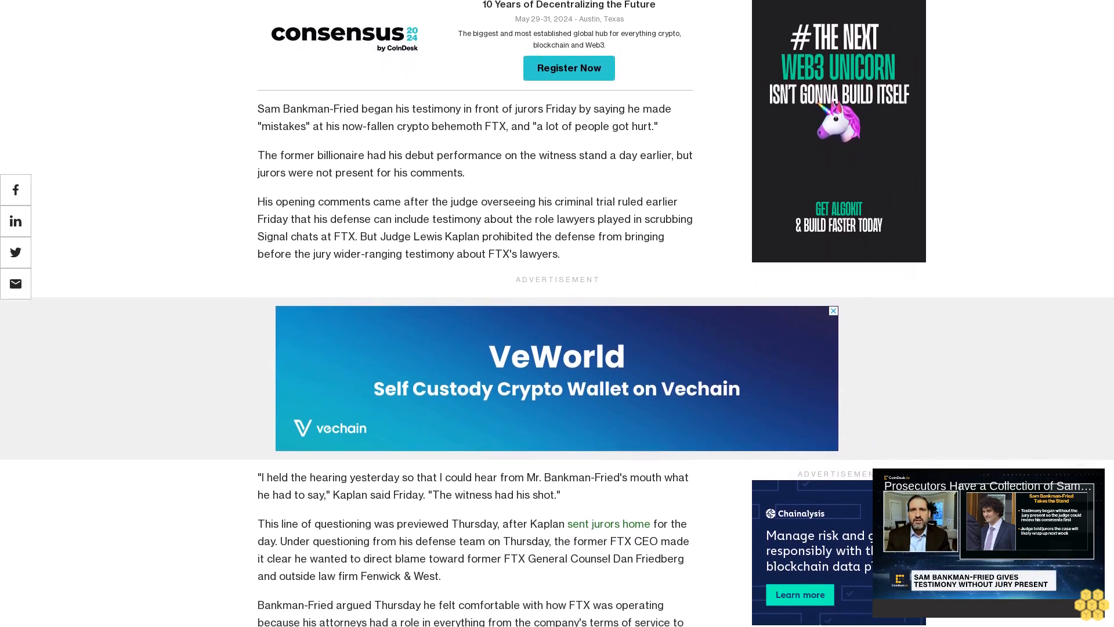
scroll("down", 3)
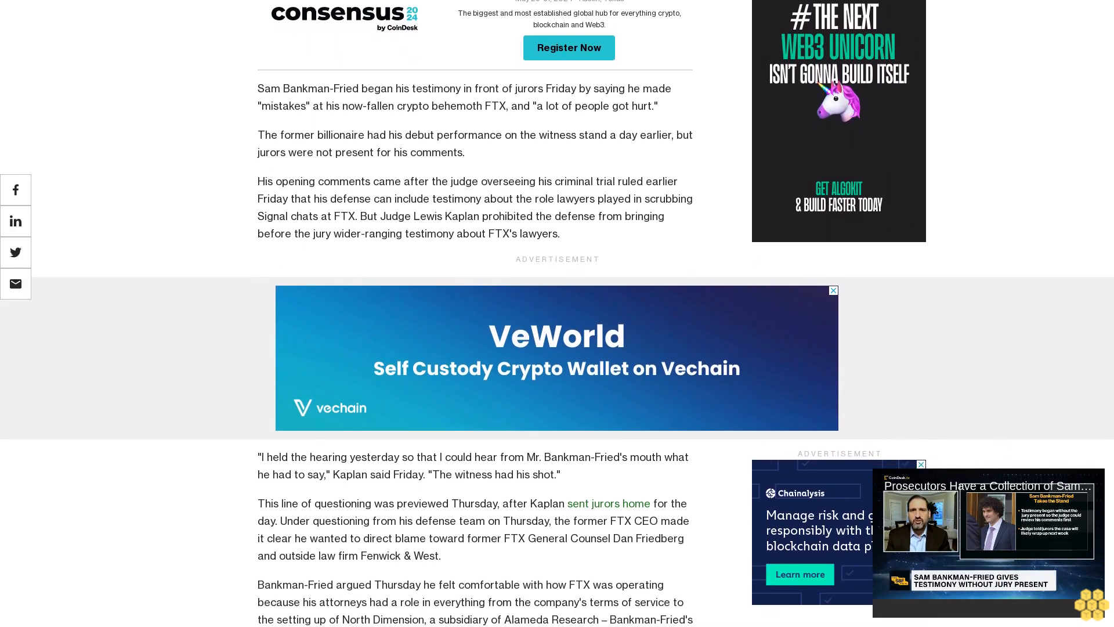
scroll("down", 3)
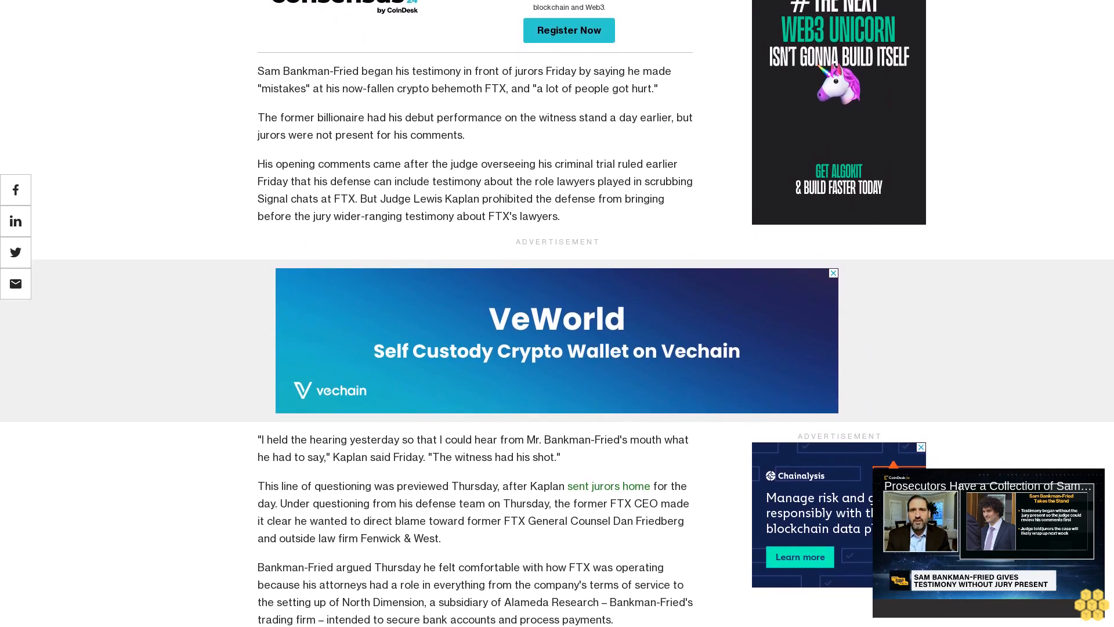
scroll("down", 3)
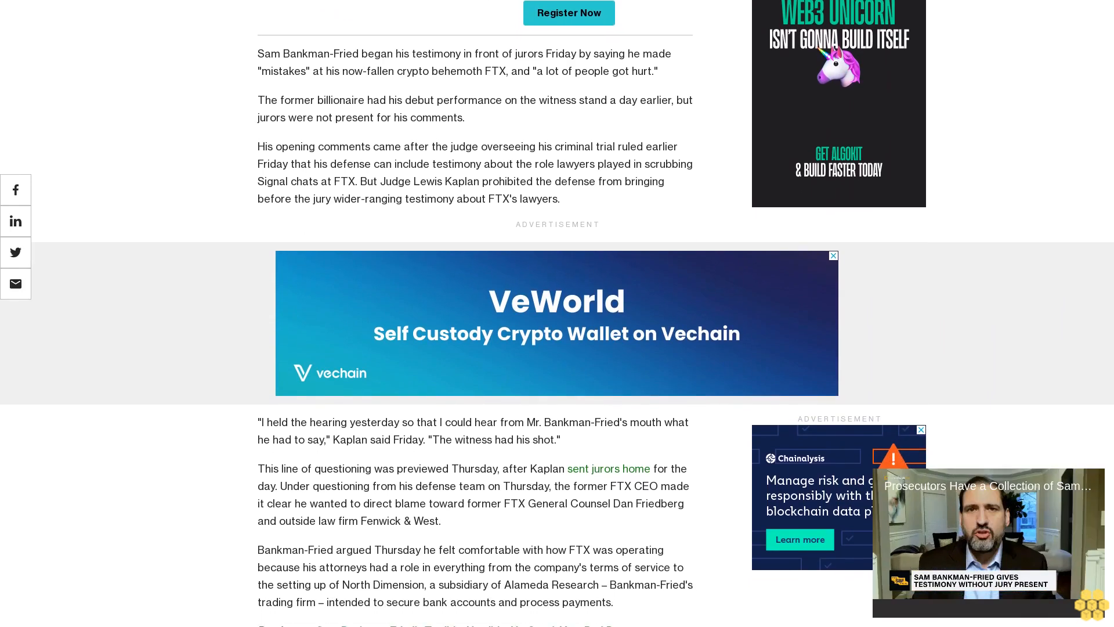
scroll("down", 3)
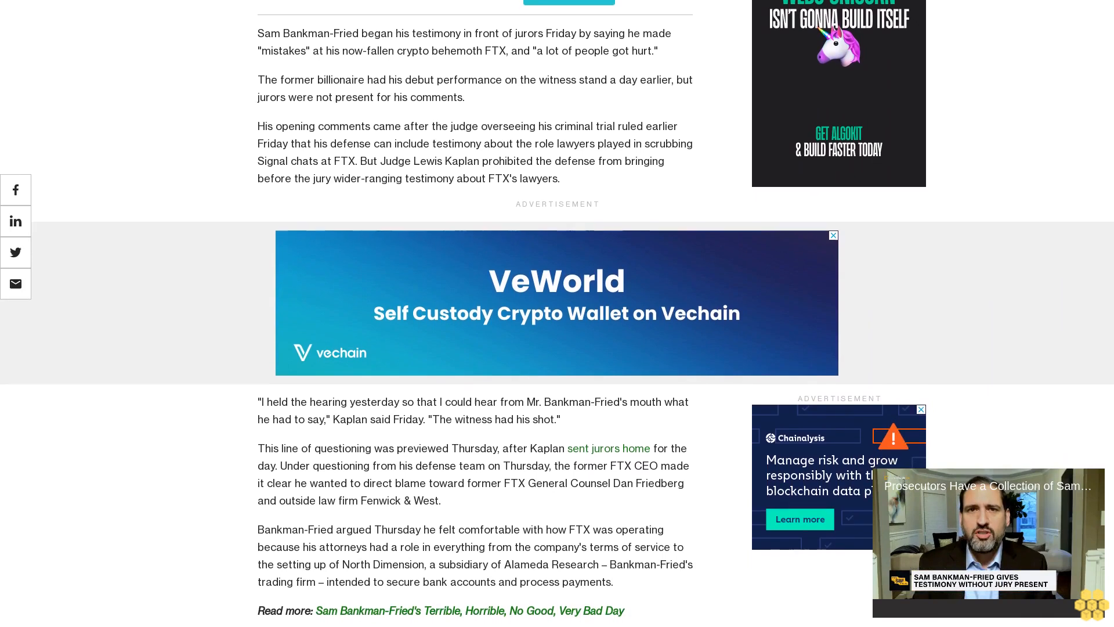
scroll("down", 3)
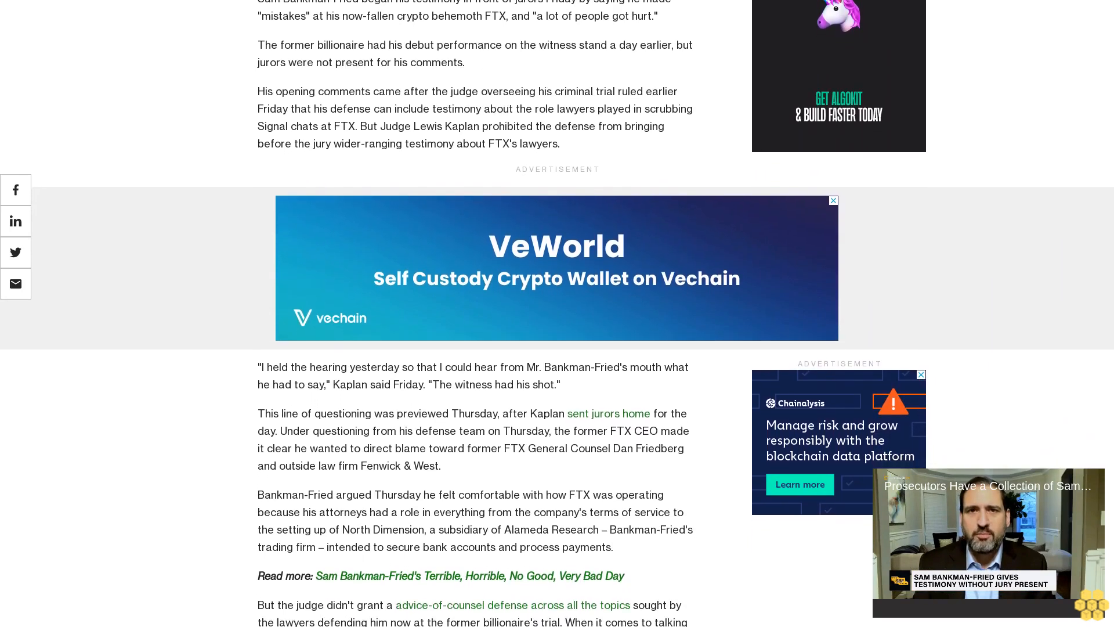
scroll("down", 3)
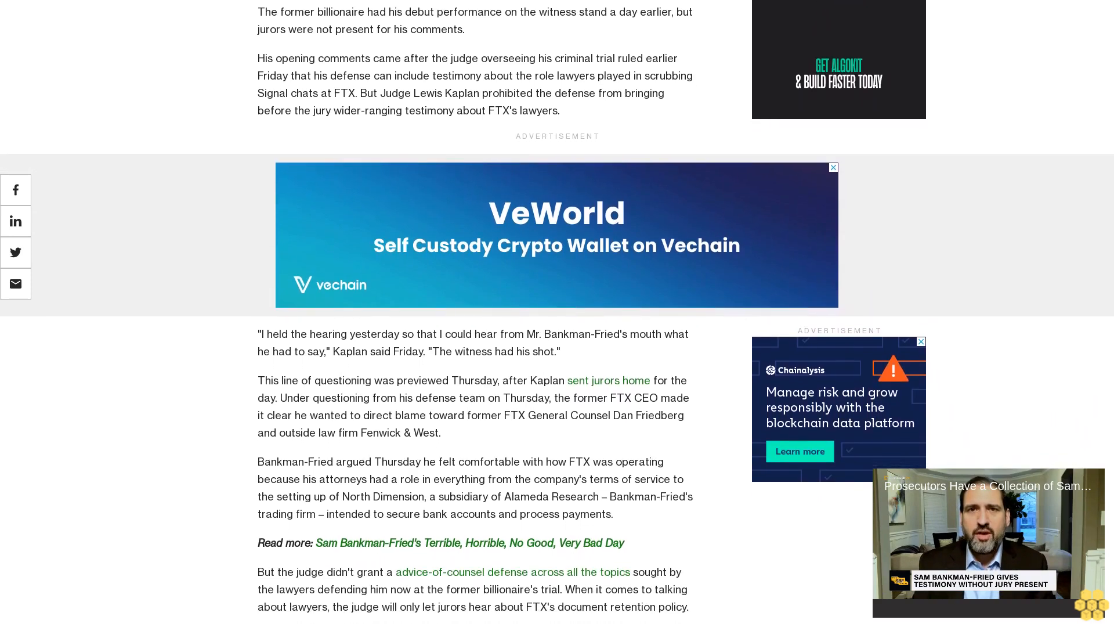
scroll("down", 3)
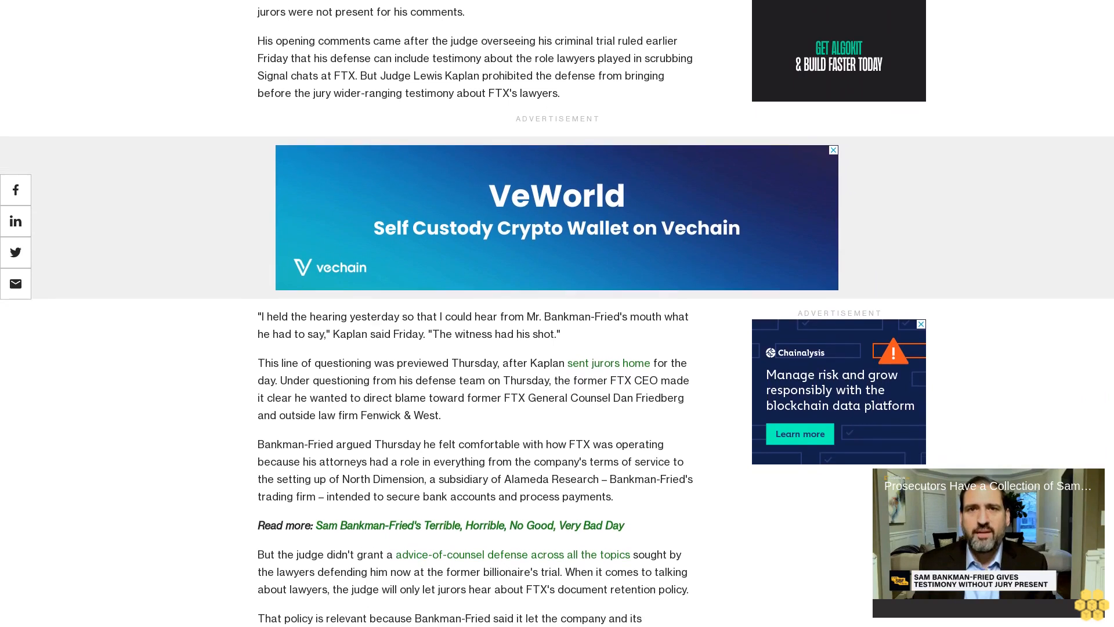
scroll("down", 3)
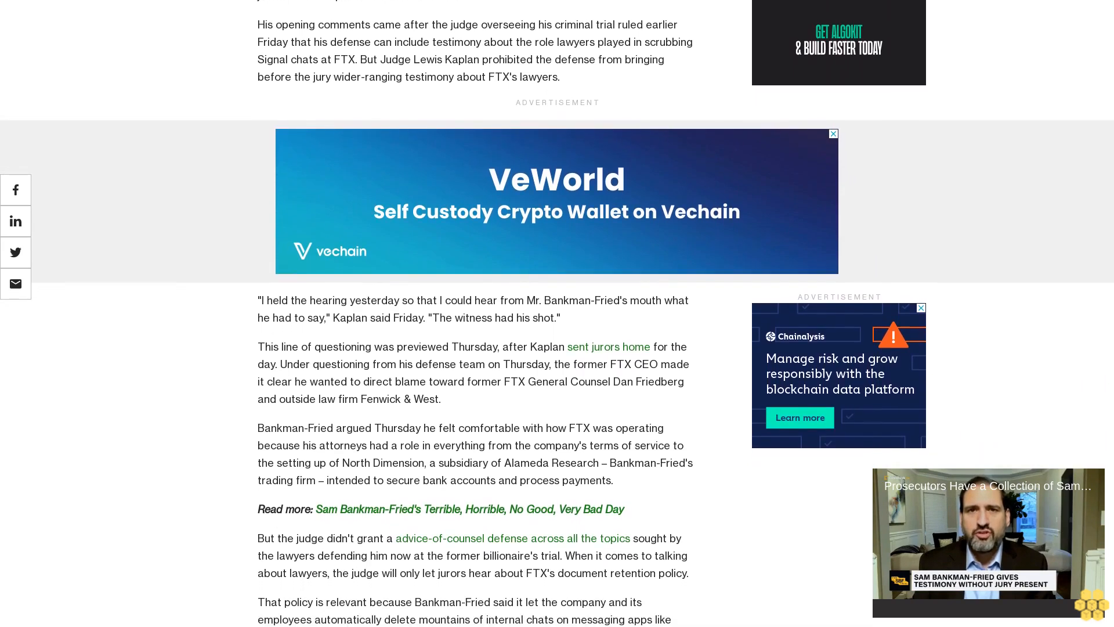
scroll("down", 3)
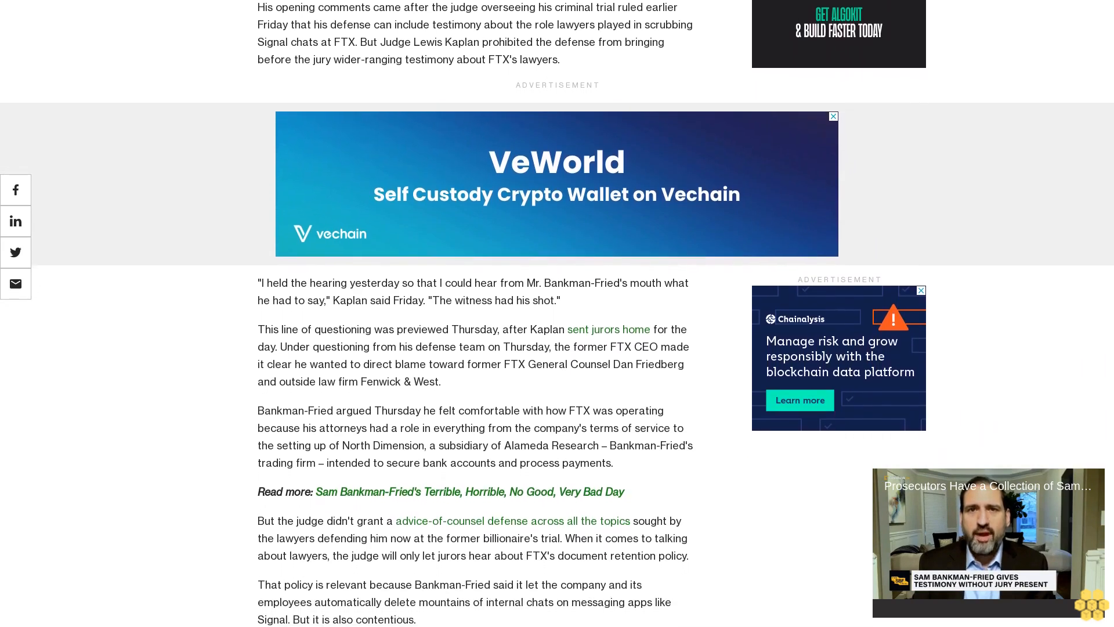
scroll("down", 3)
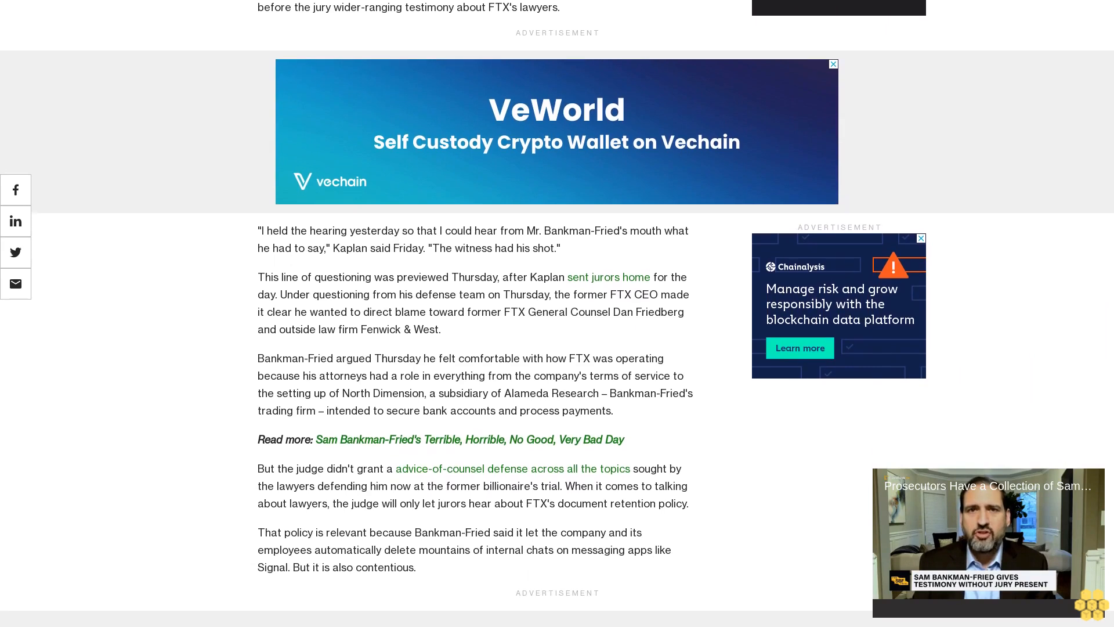
scroll("up", 3)
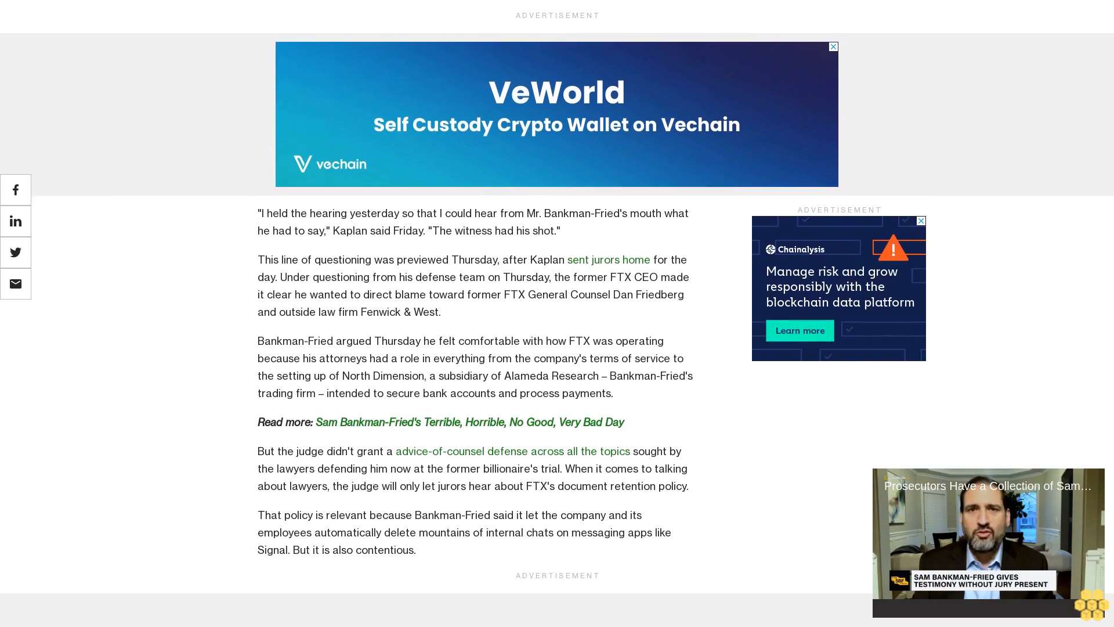
scroll("up", 3)
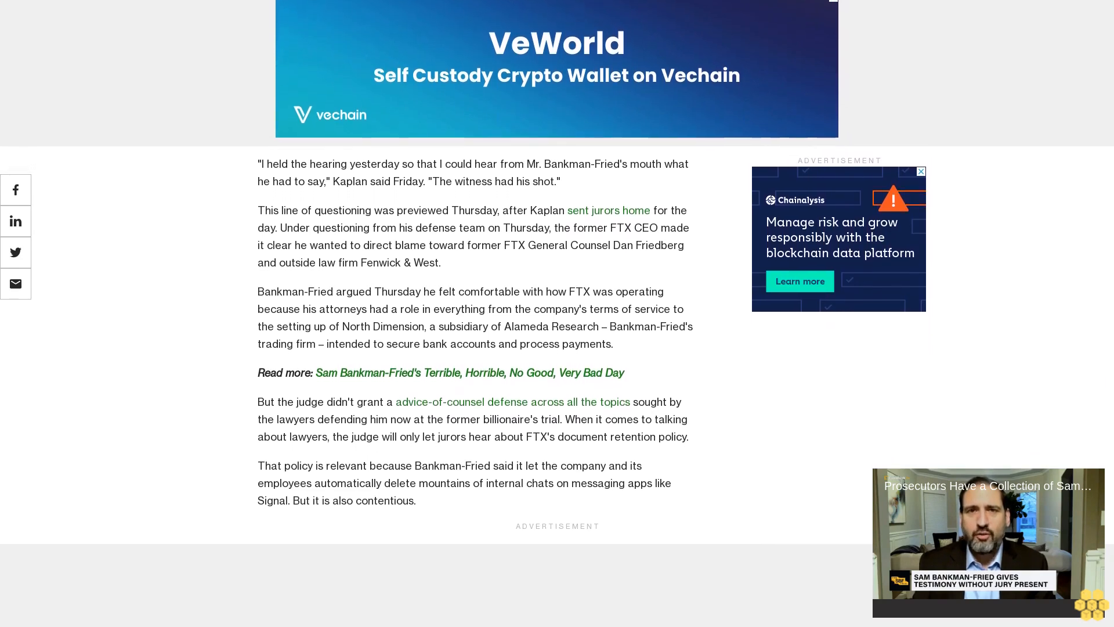
scroll("down", 3)
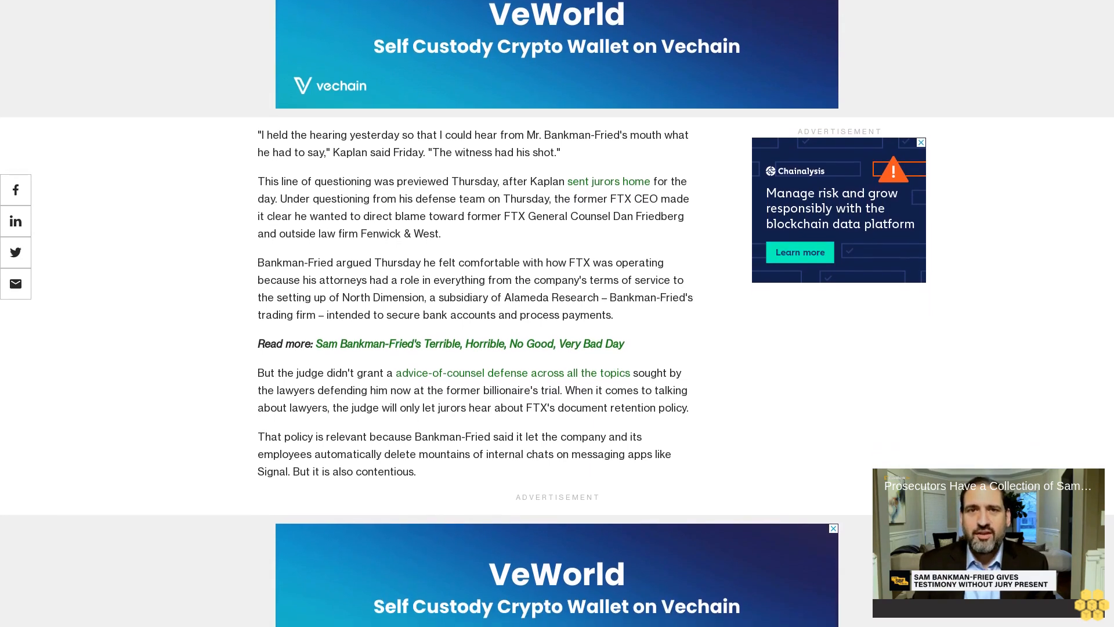
scroll("up", 3)
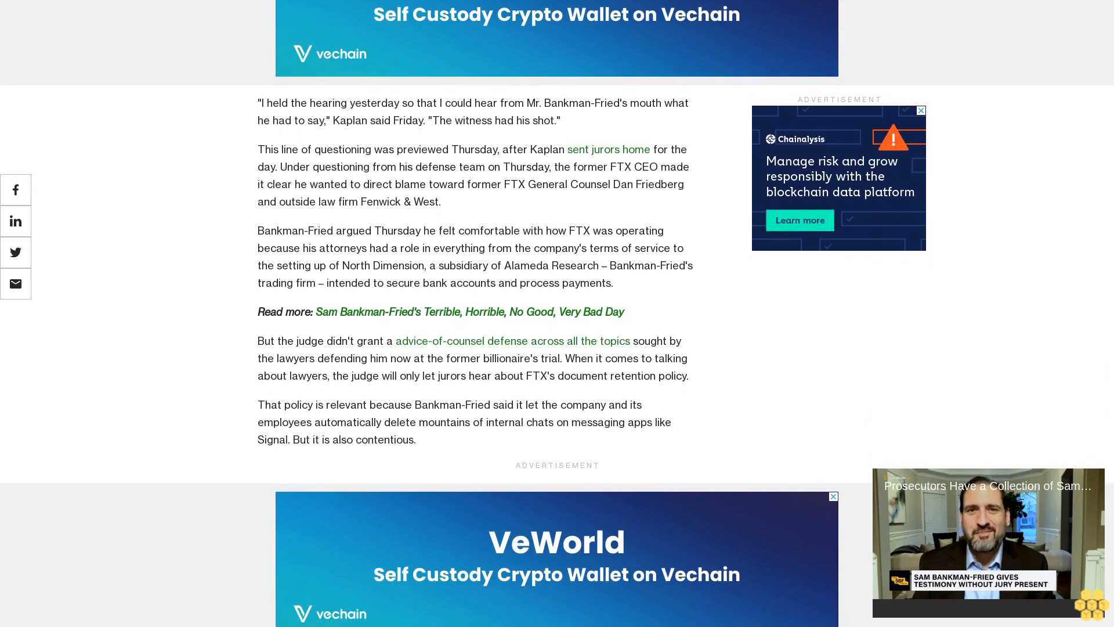
scroll("down", 3)
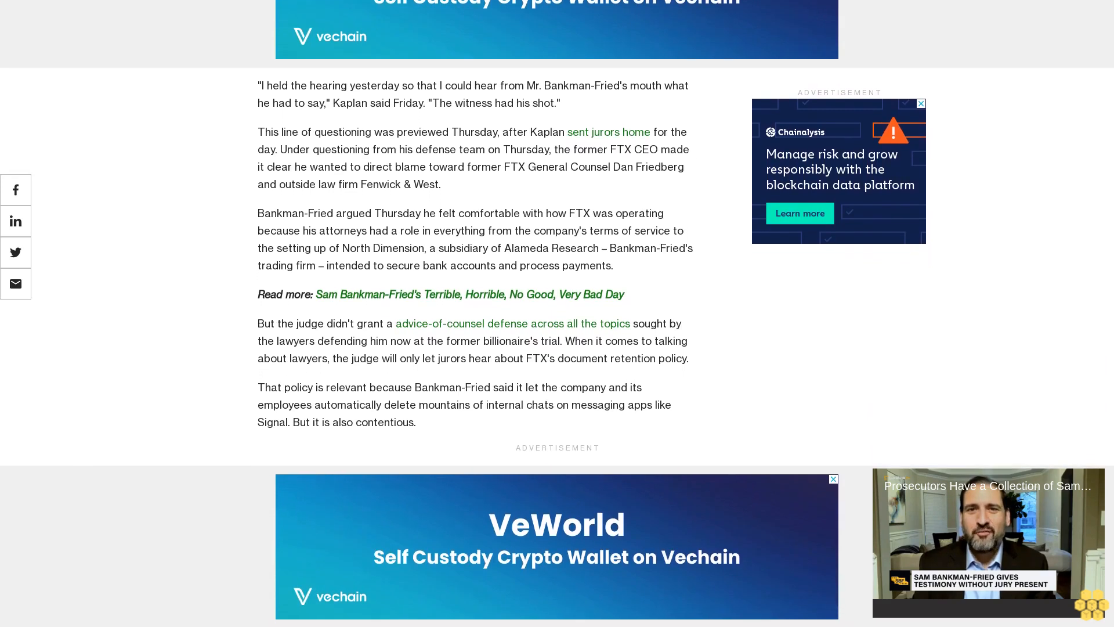
scroll("down", 3)
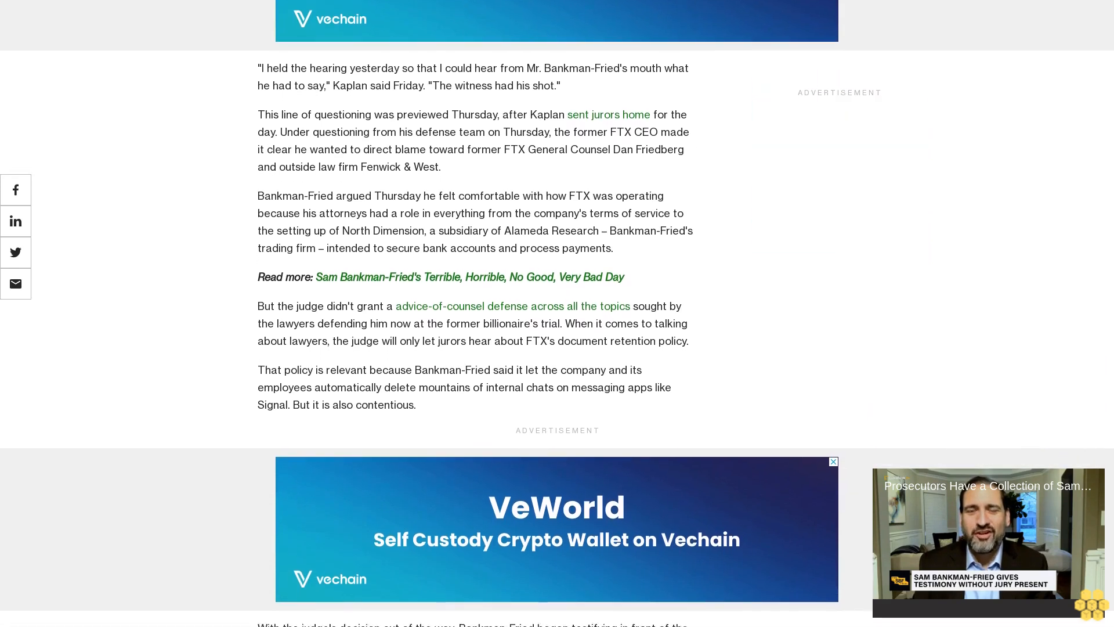
scroll("up", 3)
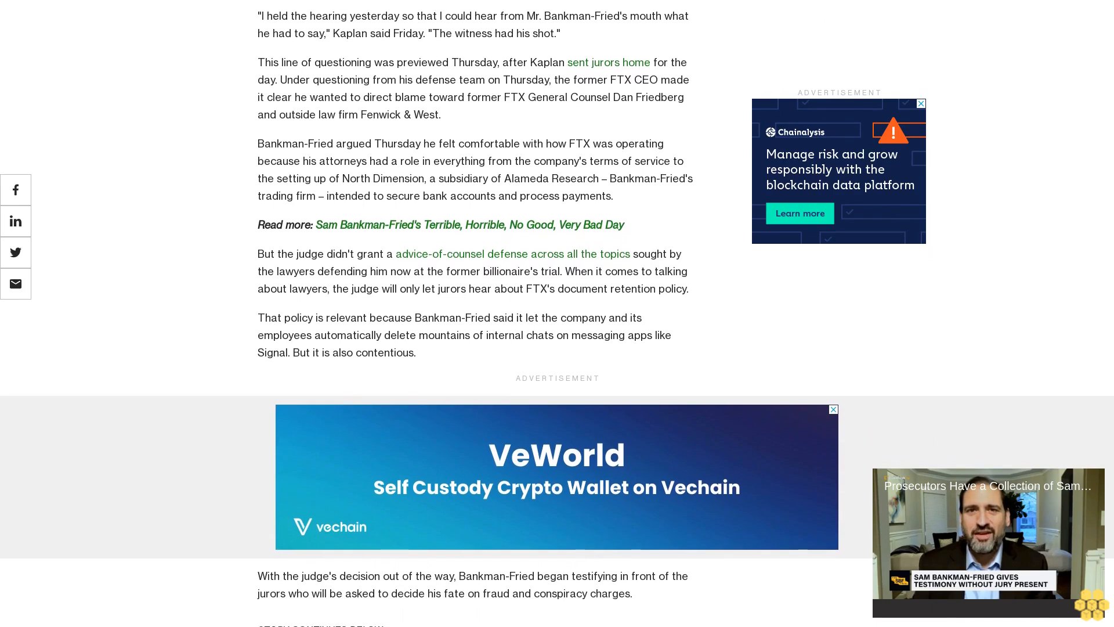
scroll("down", 3)
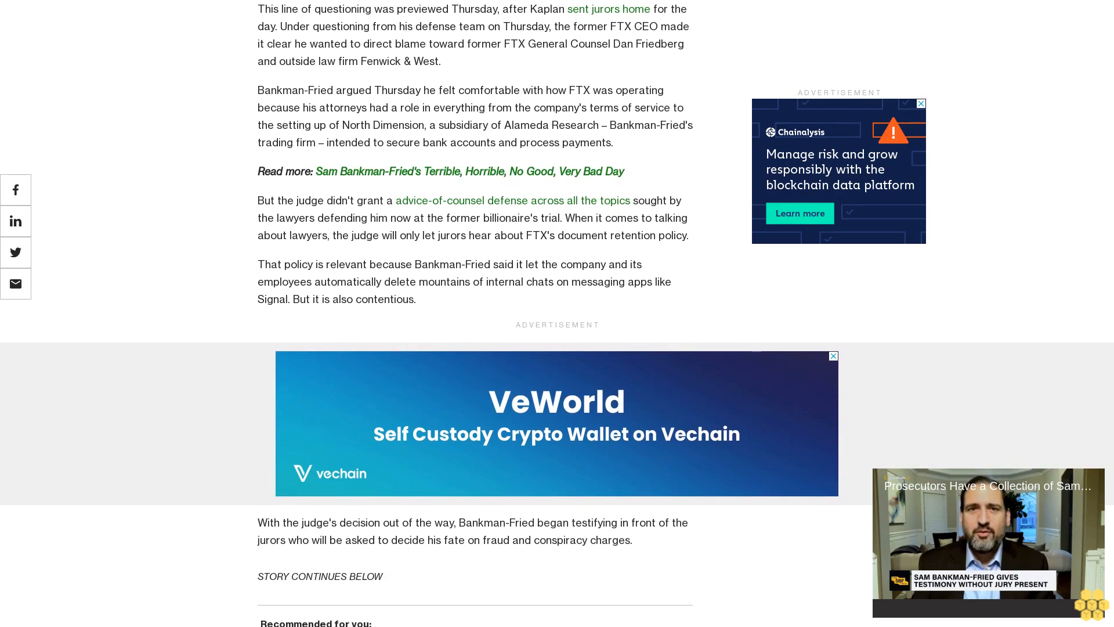
scroll("down", 3)
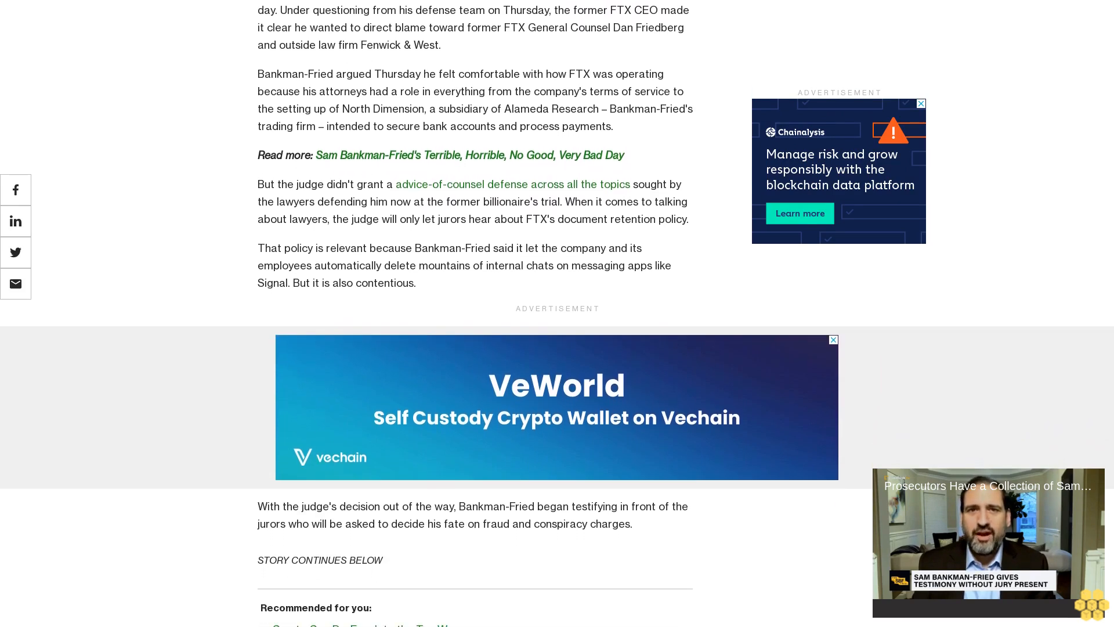
scroll("down", 3)
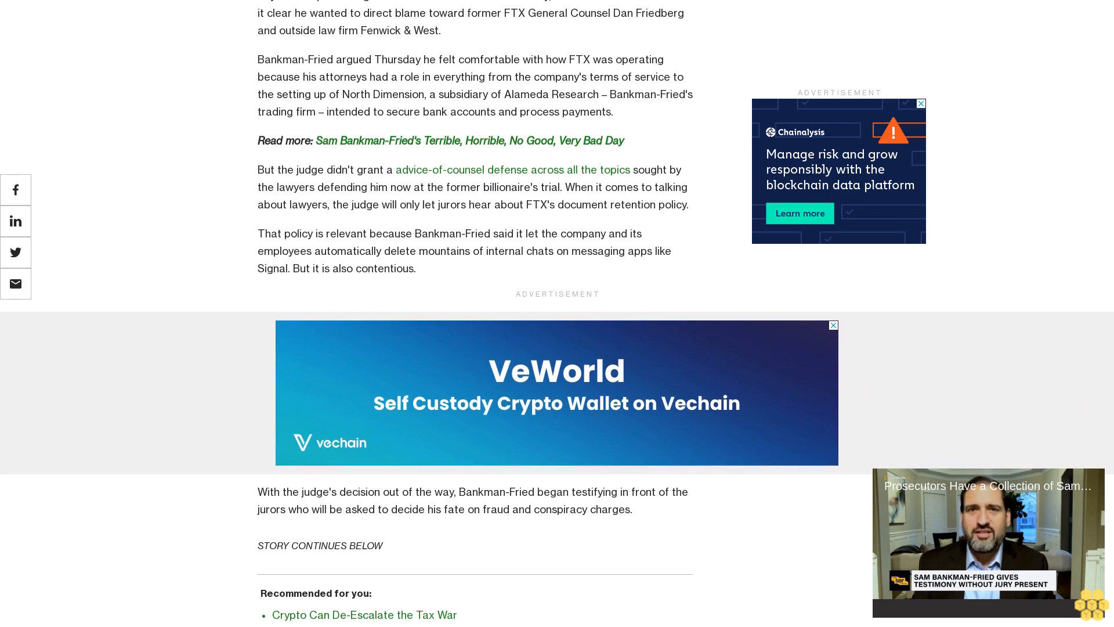